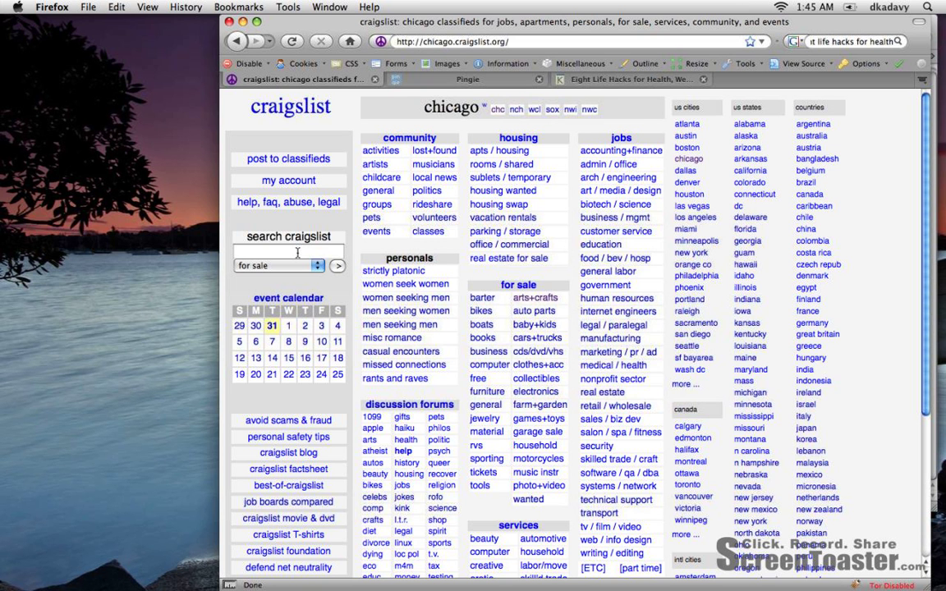
Step: Search the Chicago for-sale listings for 'kitchen cart wicker'
click(289, 251)
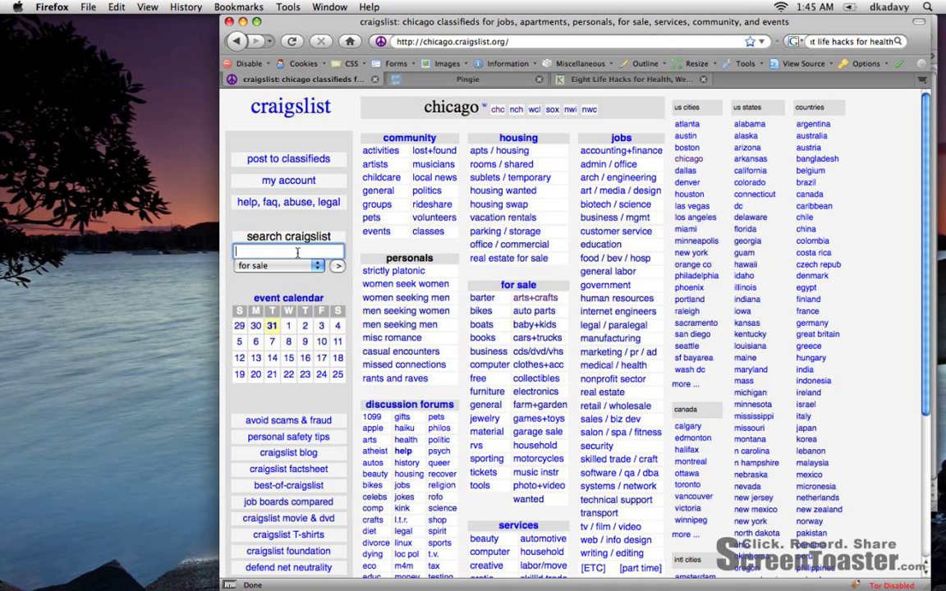
text(kitchen)
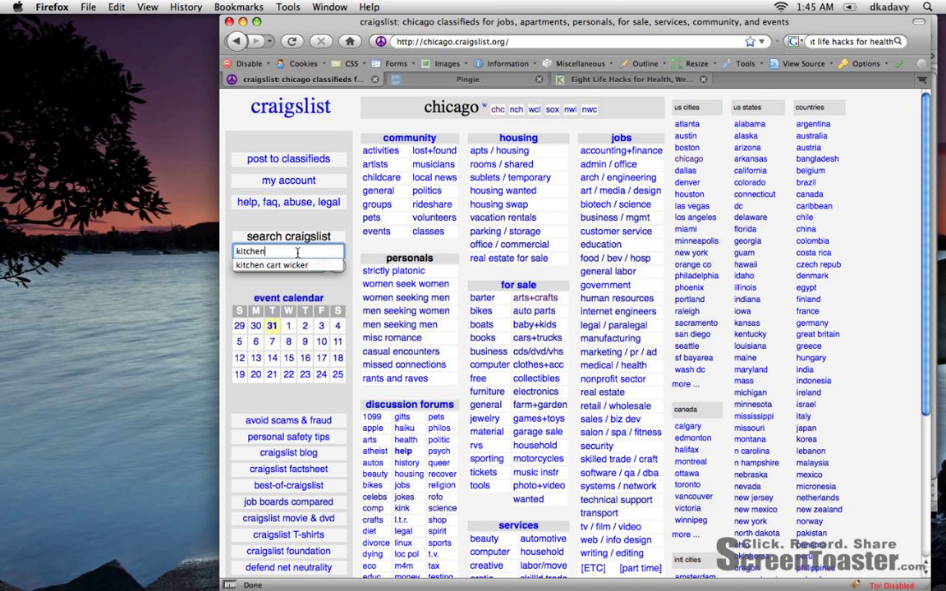
text(cart wicker)
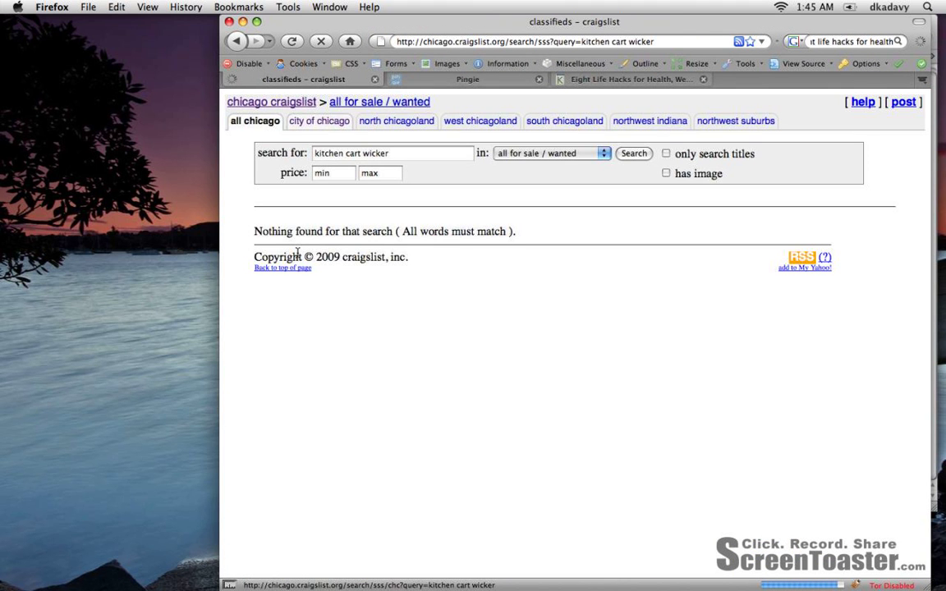
Step: Limit the results to the city of Chicago and open the search's RSS feed
click(318, 121)
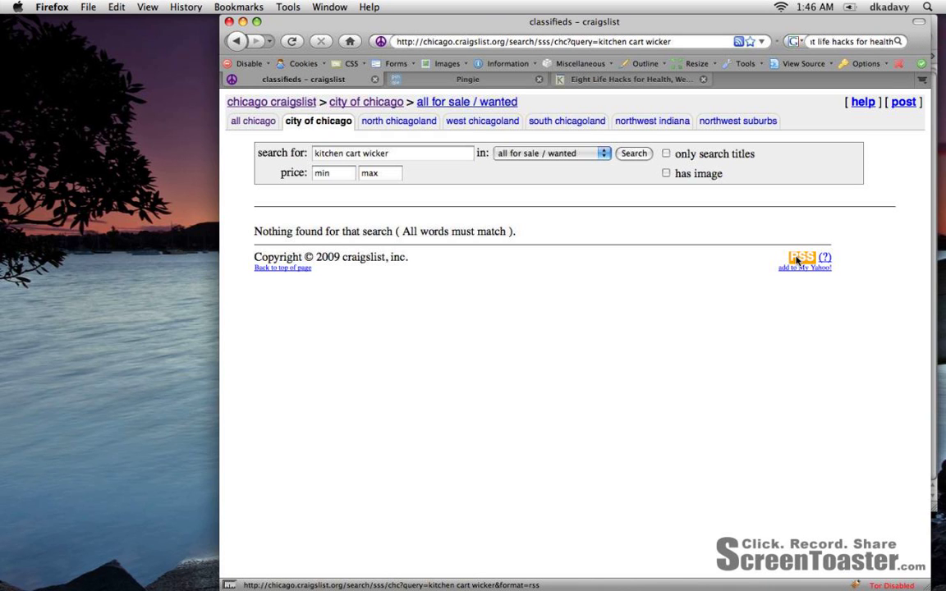
click(801, 256)
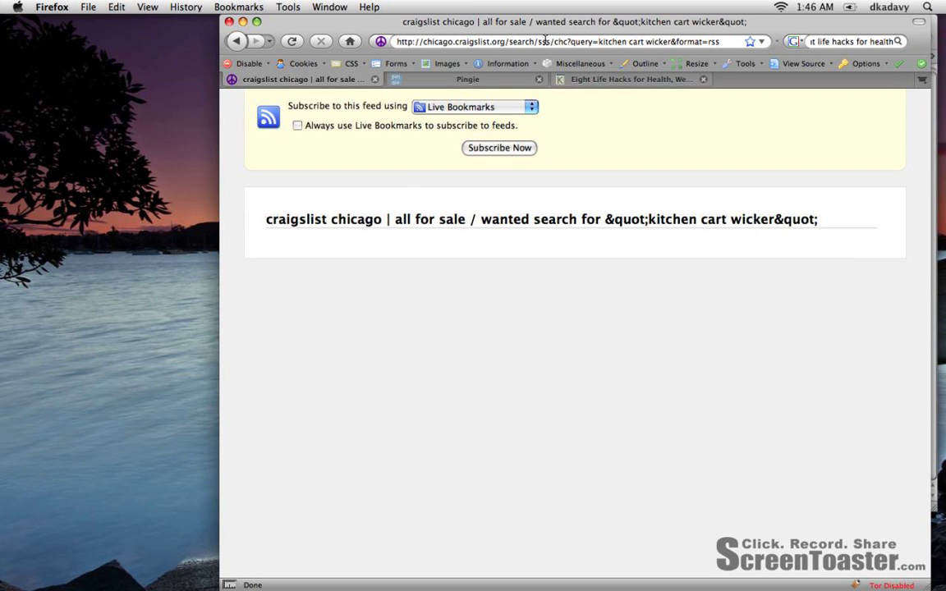
Step: Copy the feed's URL from the address bar and switch to the Pingie tab
click(558, 41)
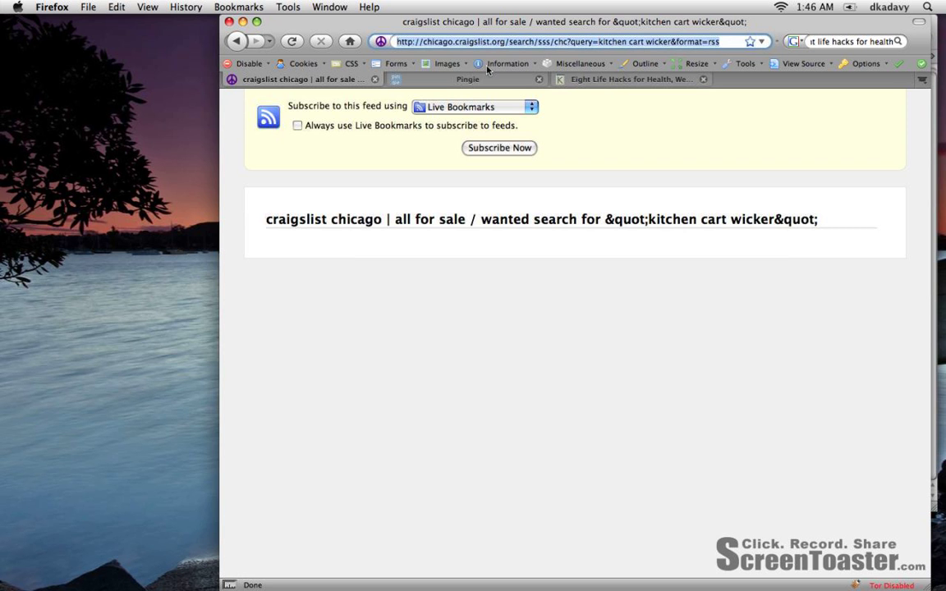
click(466, 79)
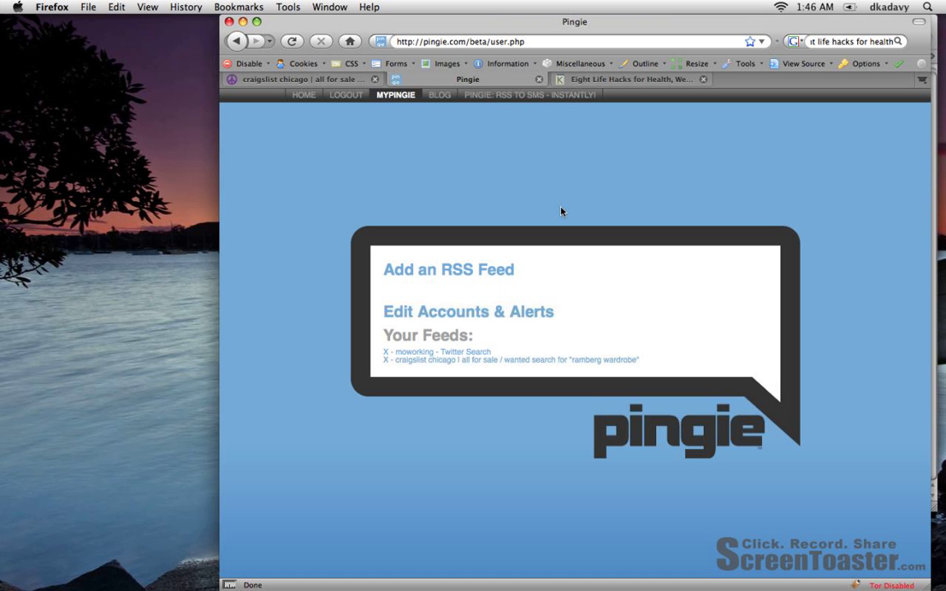
Step: Add the pasted Craigslist feed URL as a new RSS feed in Pingie
click(448, 269)
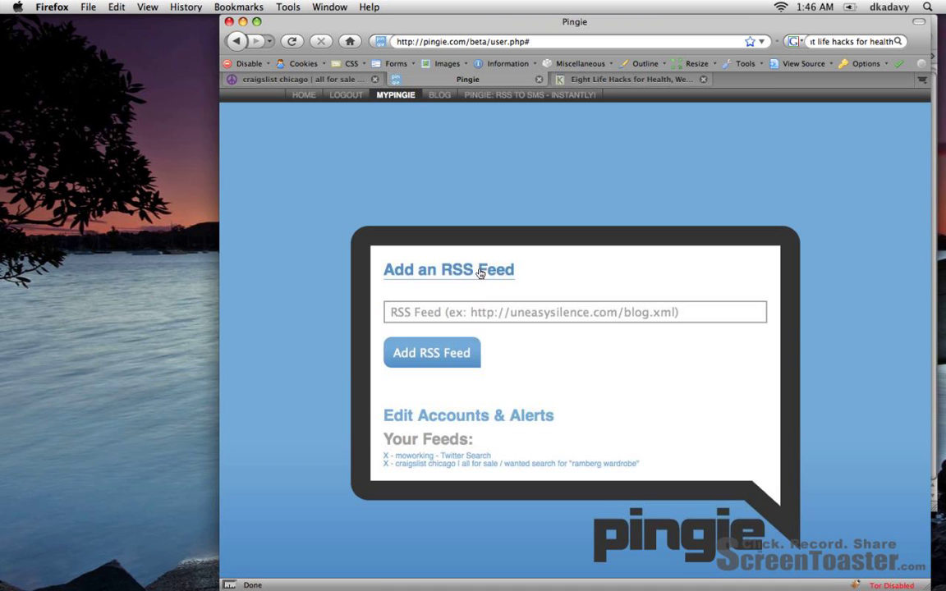
click(575, 312)
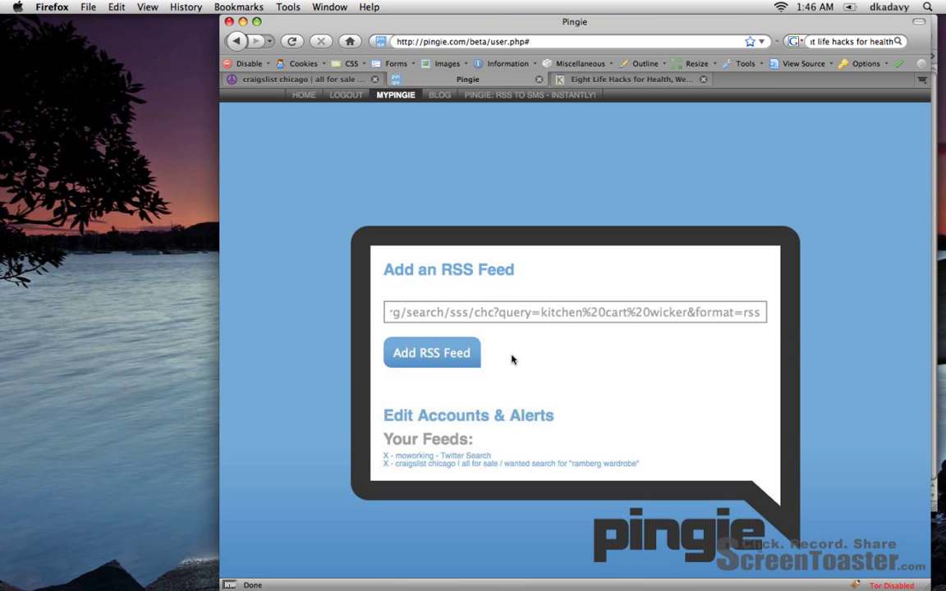
click(431, 352)
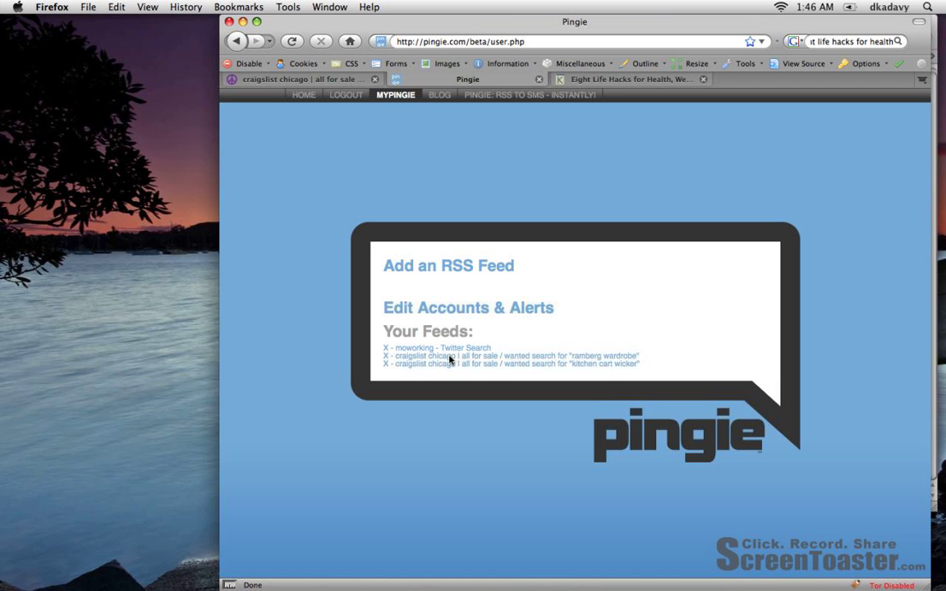
mouse_move(417, 164)
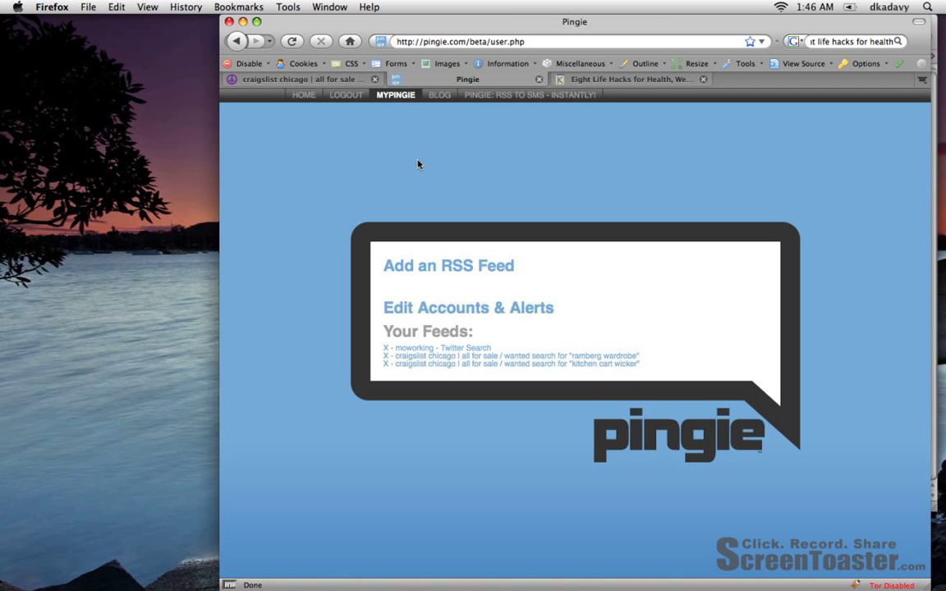
mouse_move(610, 112)
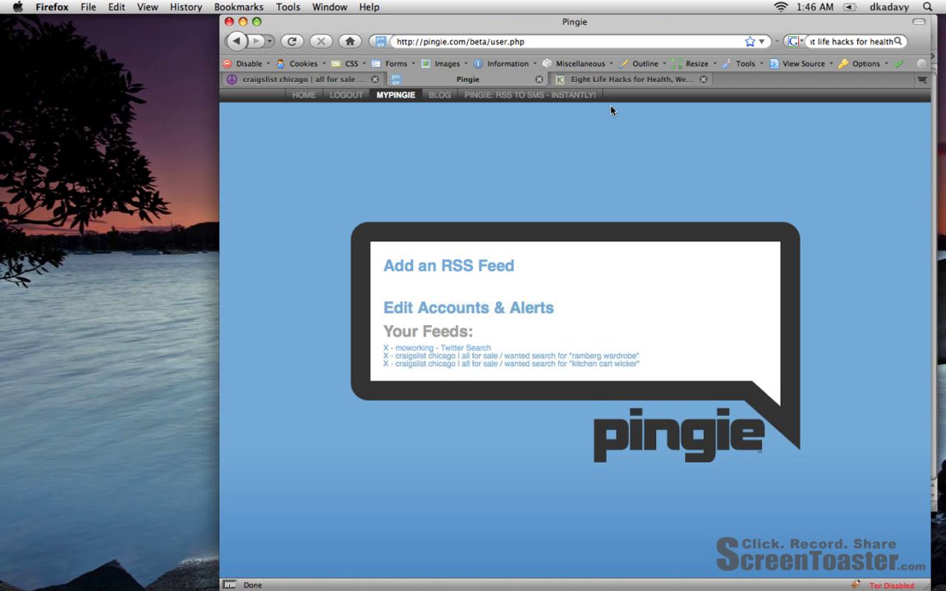
mouse_move(627, 78)
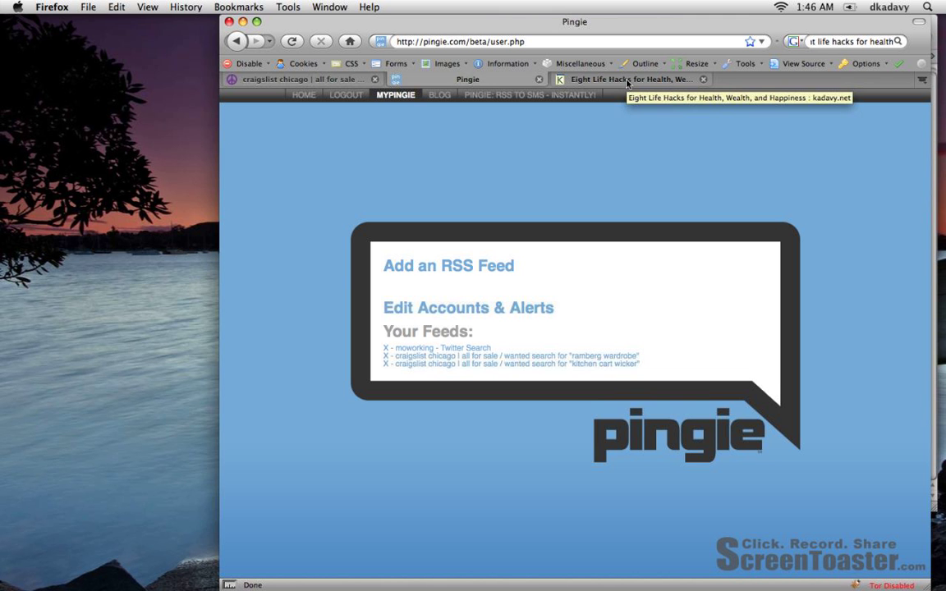
Step: Switch to the Eight Life Hacks post and scroll to its 'Buy Used' tip
click(630, 79)
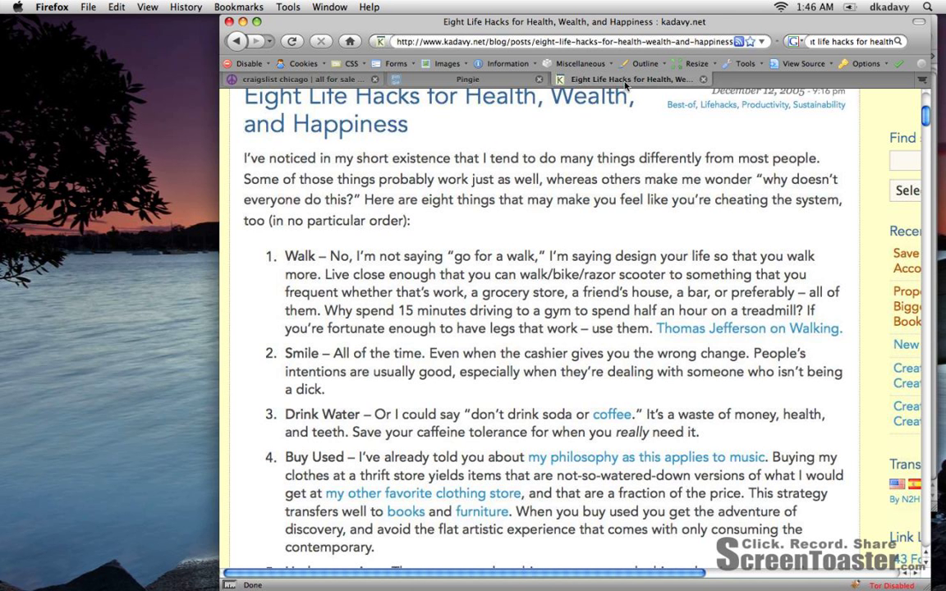
mouse_move(414, 433)
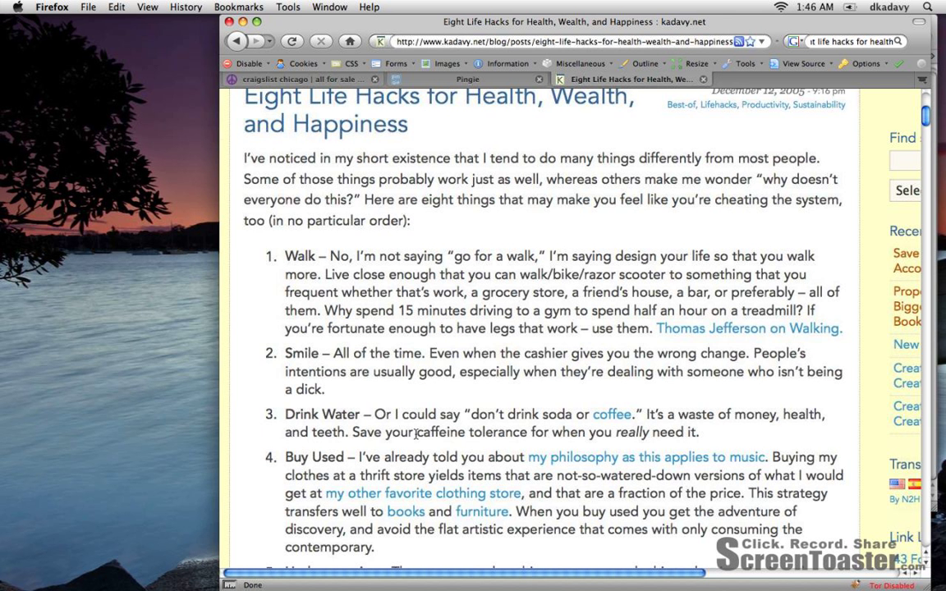
scroll(up, 3)
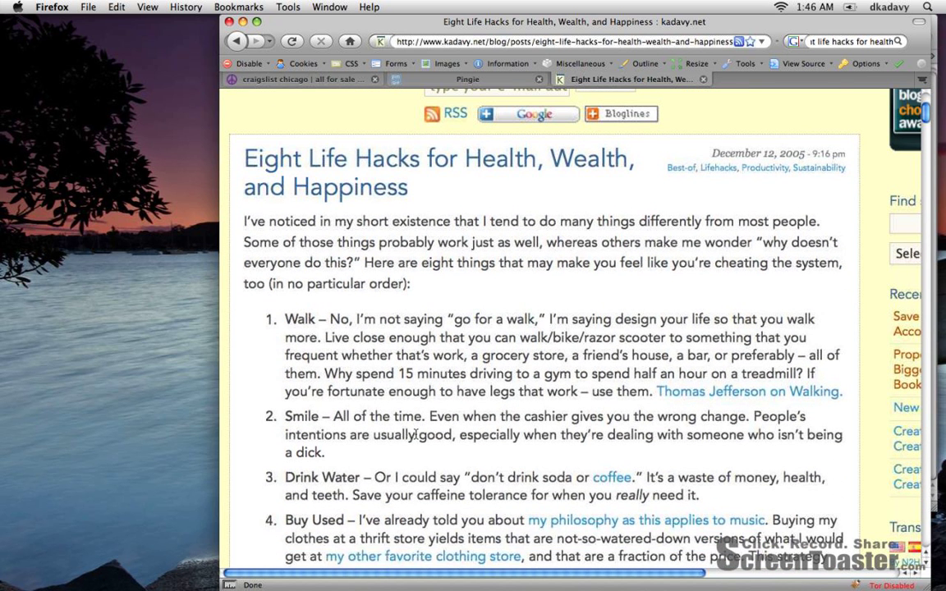
mouse_move(417, 435)
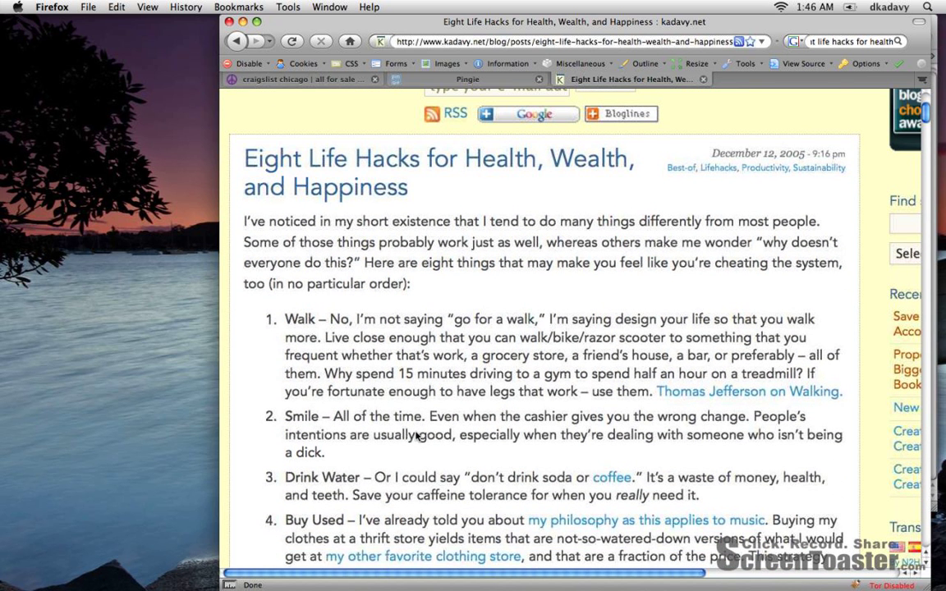
scroll(down, 3)
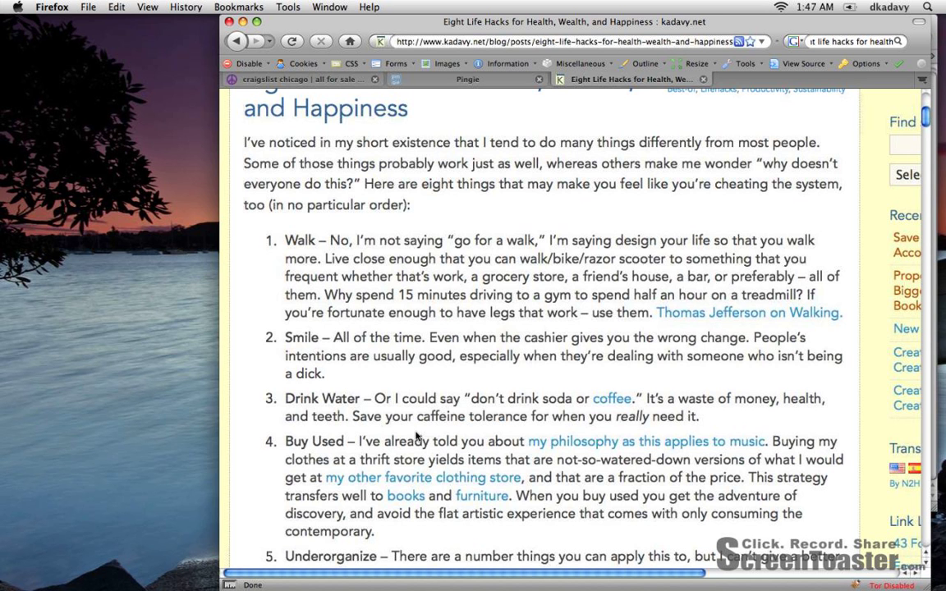
mouse_move(529, 88)
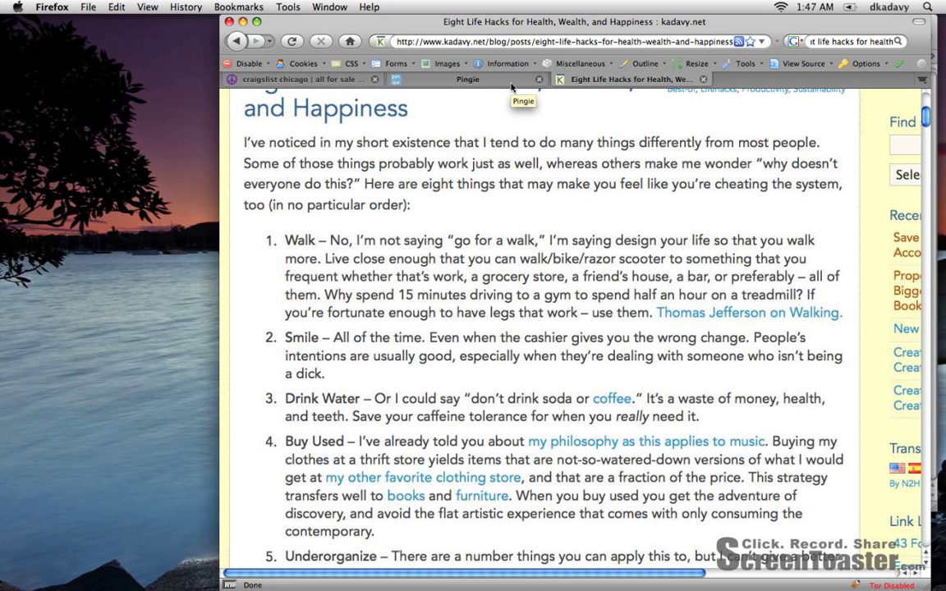
mouse_move(348, 86)
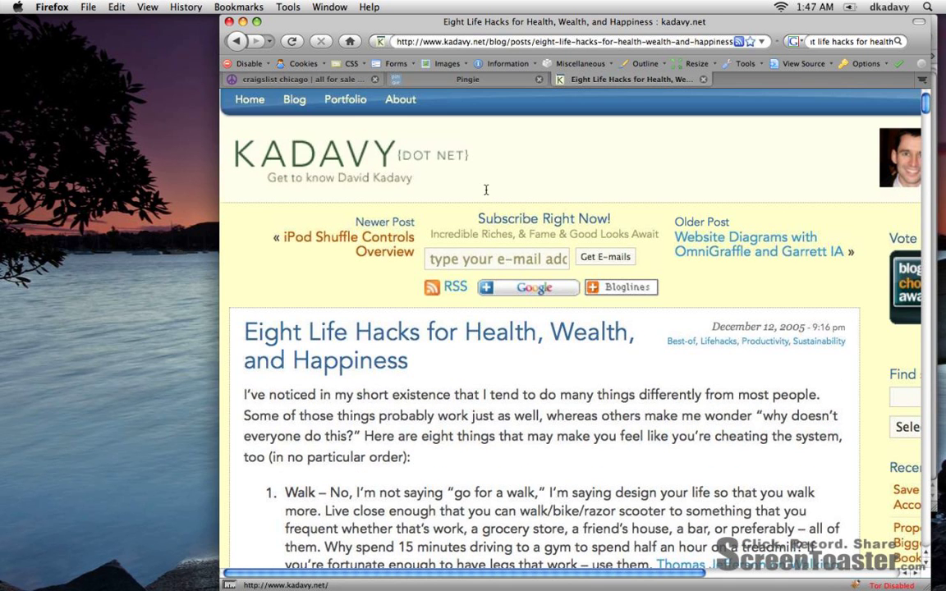
mouse_move(489, 184)
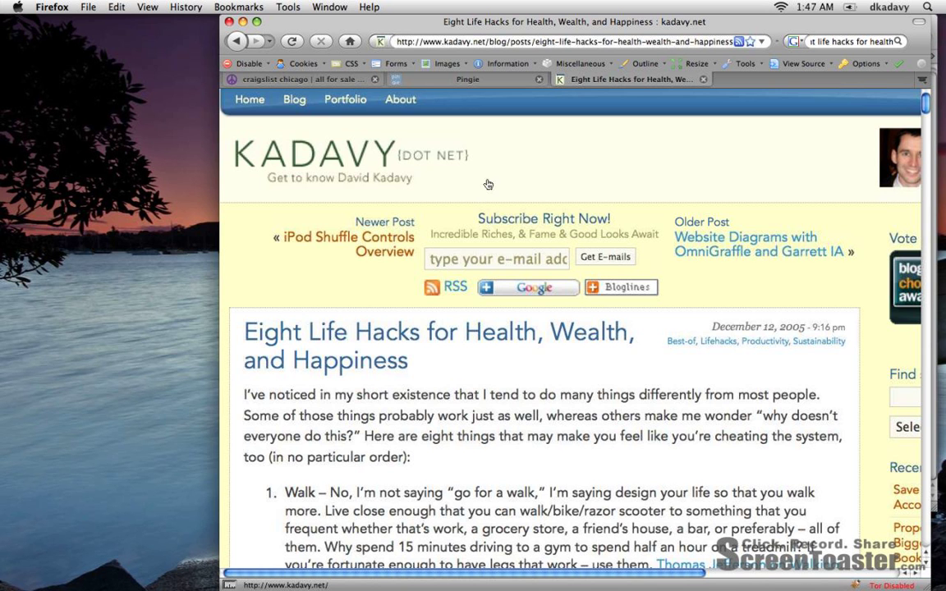
mouse_move(493, 164)
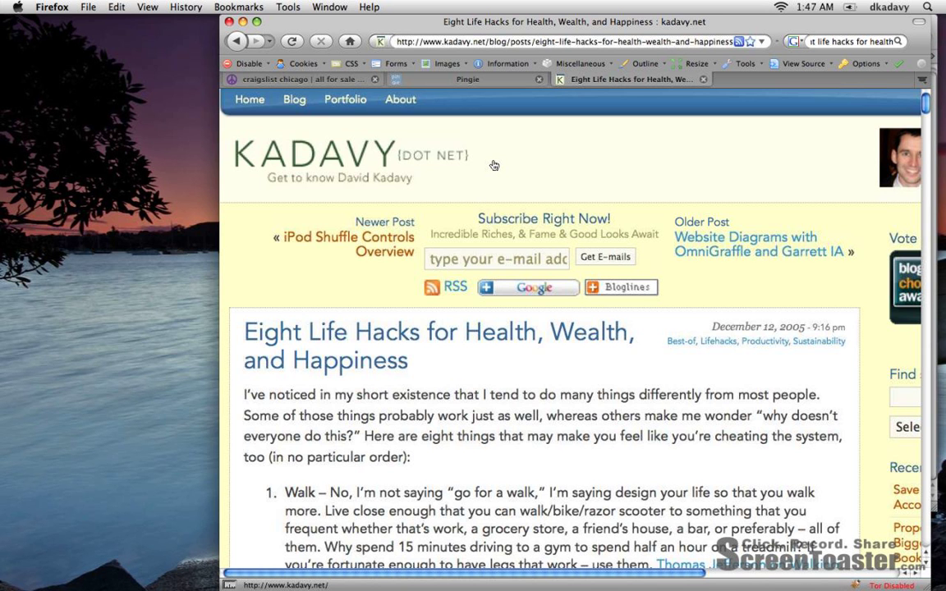